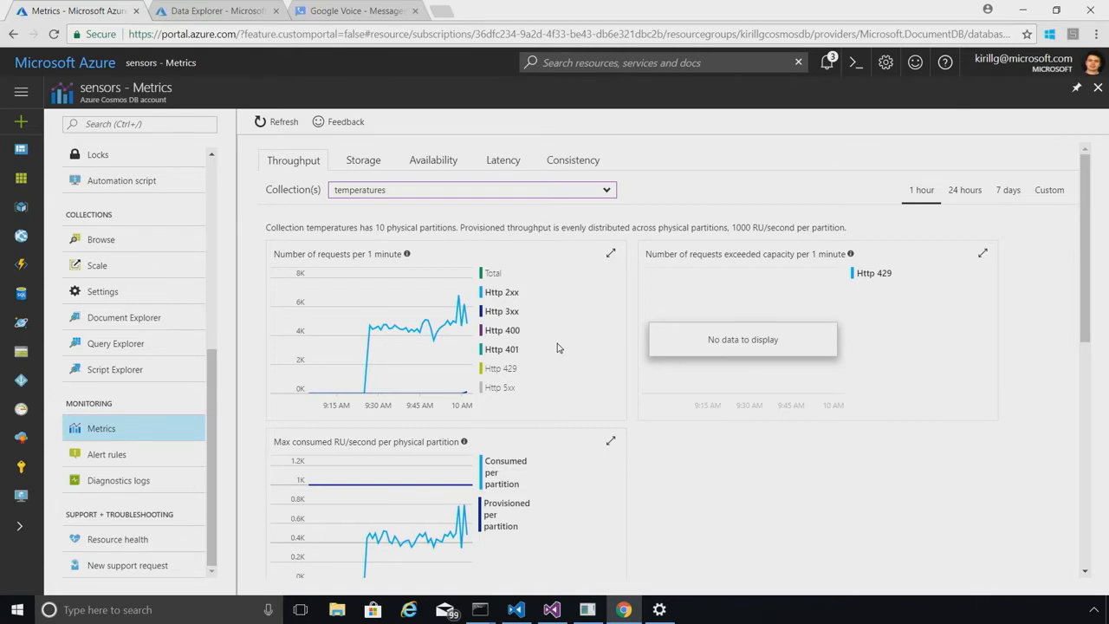
pyautogui.moveTo(427, 342)
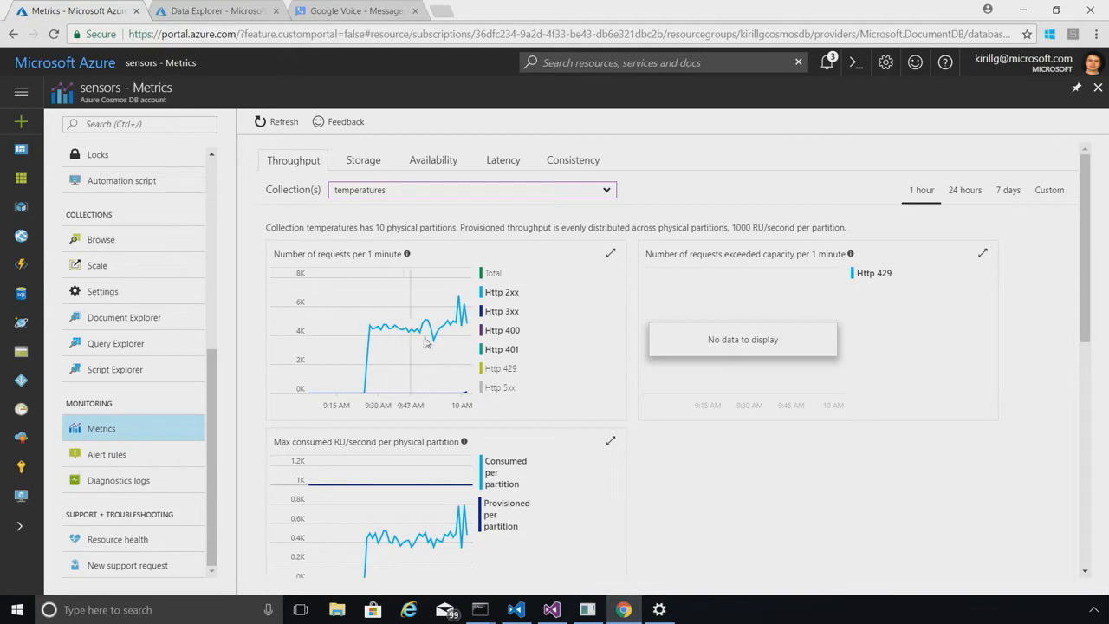
pyautogui.moveTo(438, 335)
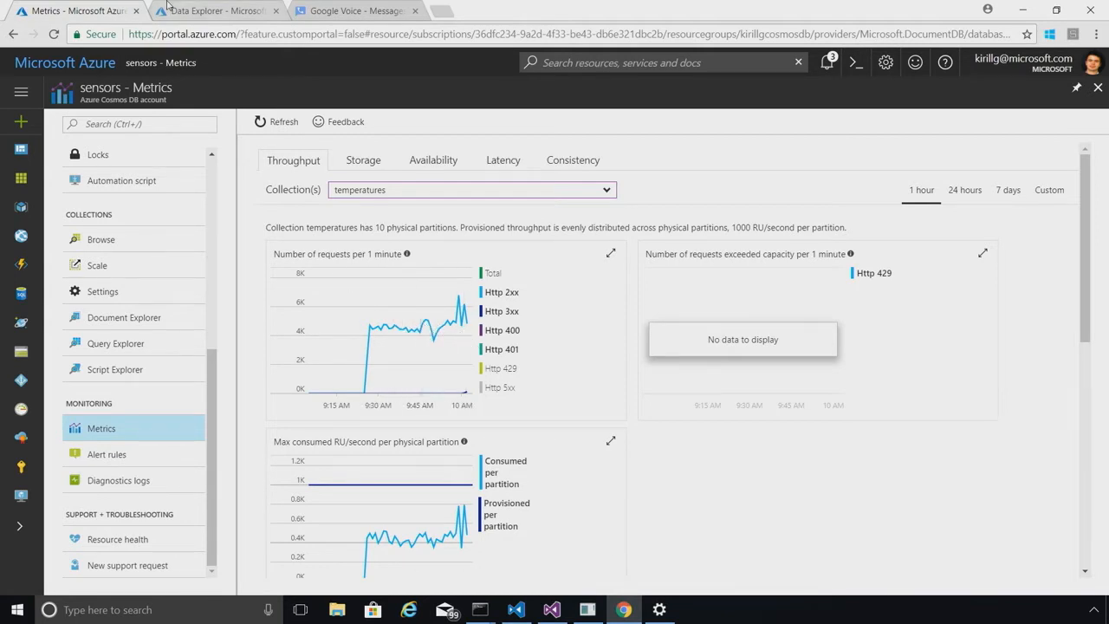
# Step: Add C# function temperaturesTrigger to sensors2017, watching the temperatures collection
pyautogui.click(217, 10)
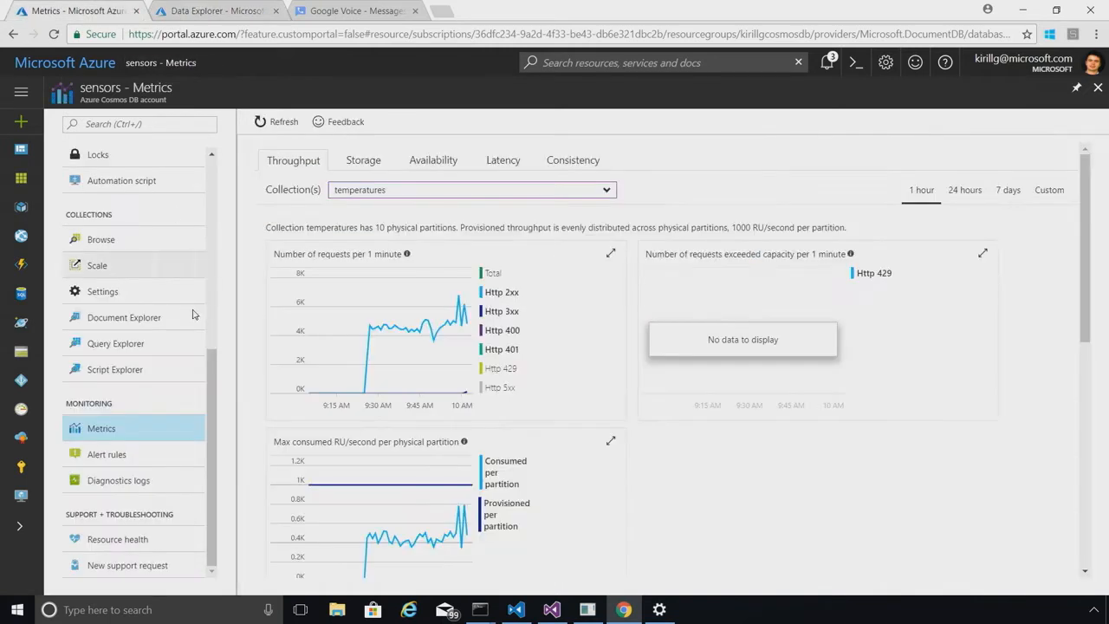
pyautogui.moveTo(213, 400)
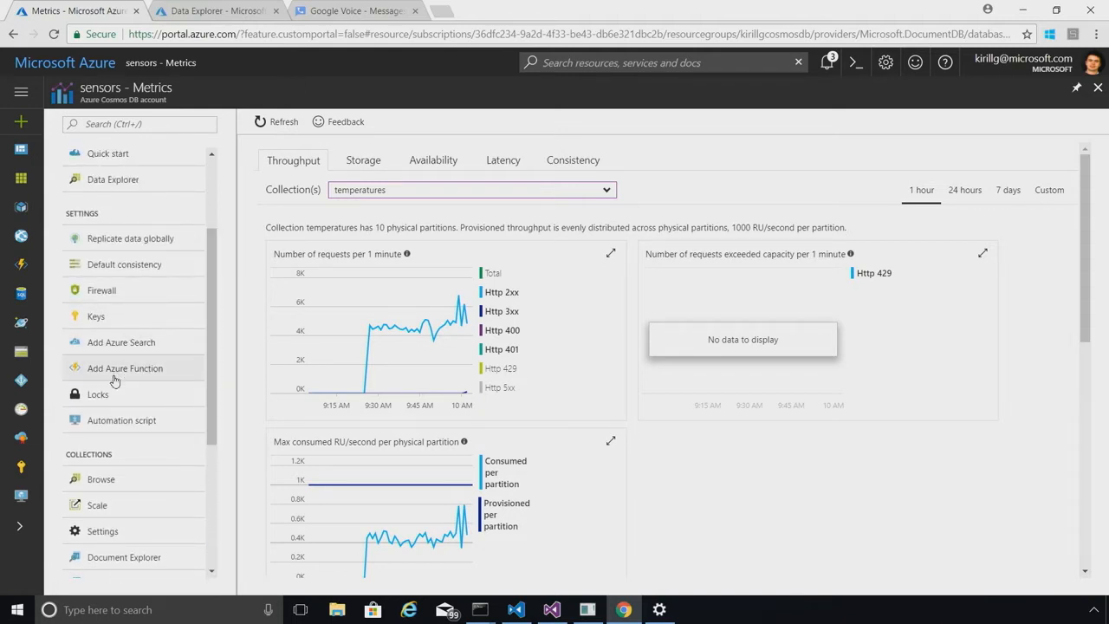
pyautogui.click(125, 368)
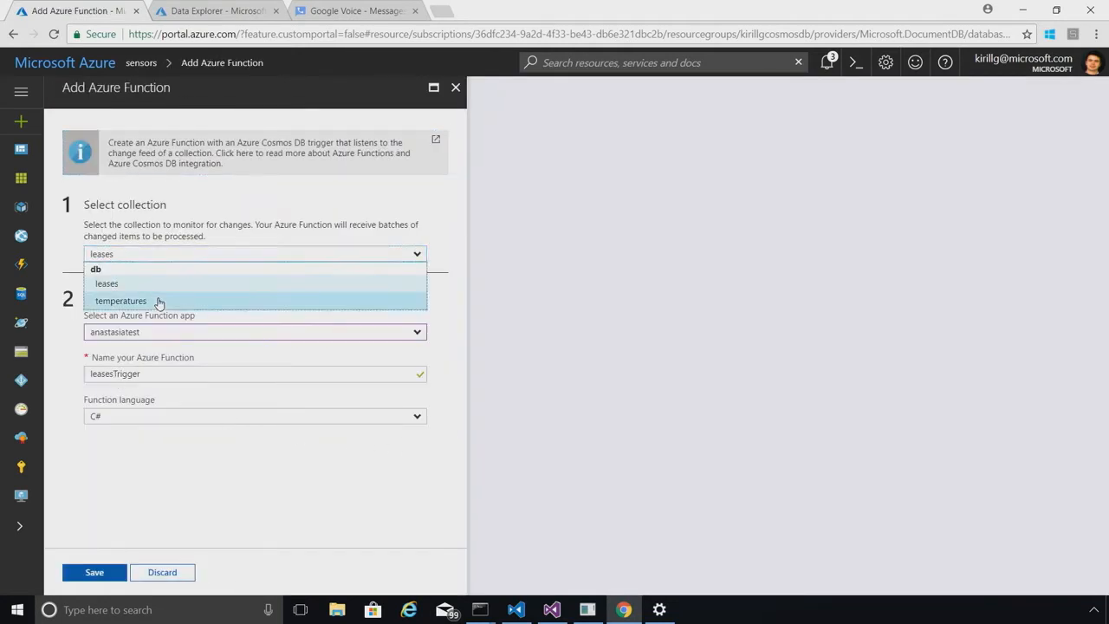
pyautogui.click(120, 301)
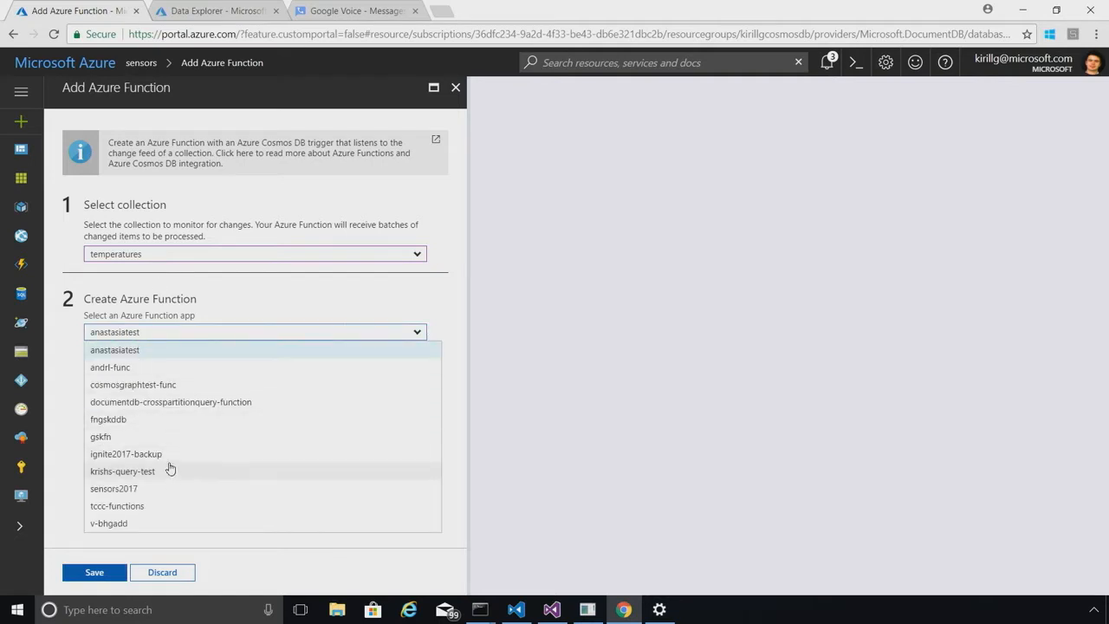
pyautogui.click(113, 488)
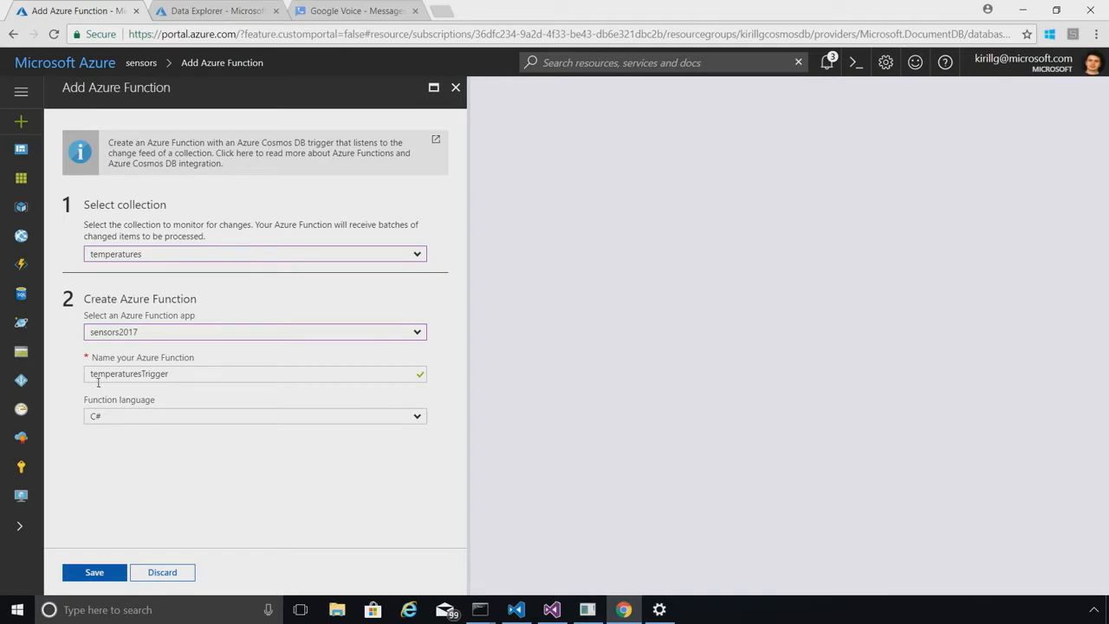
pyautogui.moveTo(109, 572)
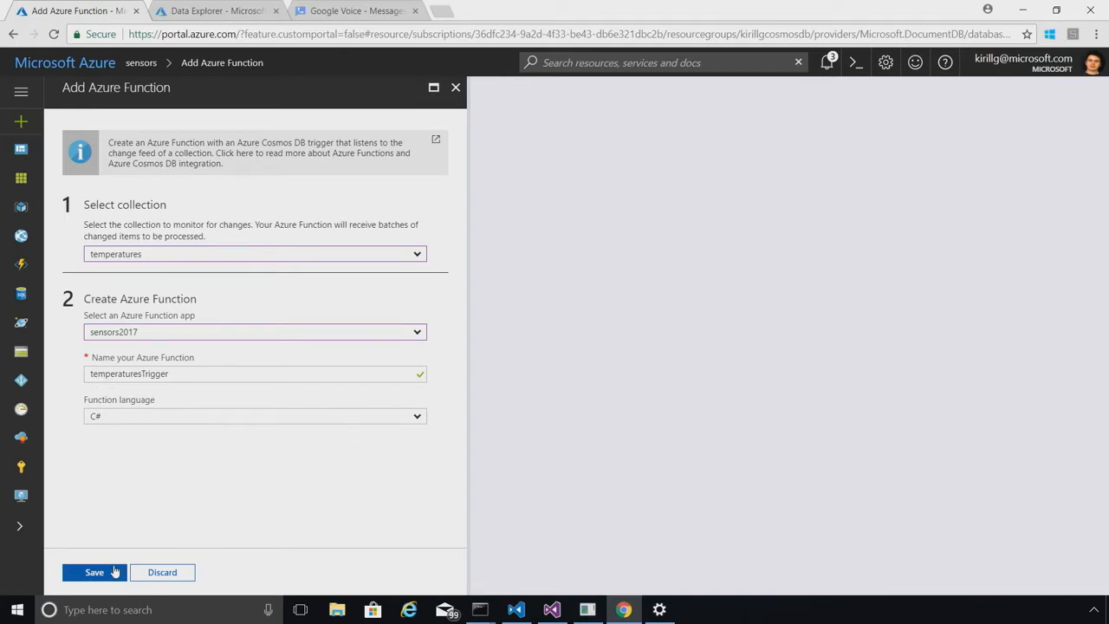
pyautogui.click(93, 572)
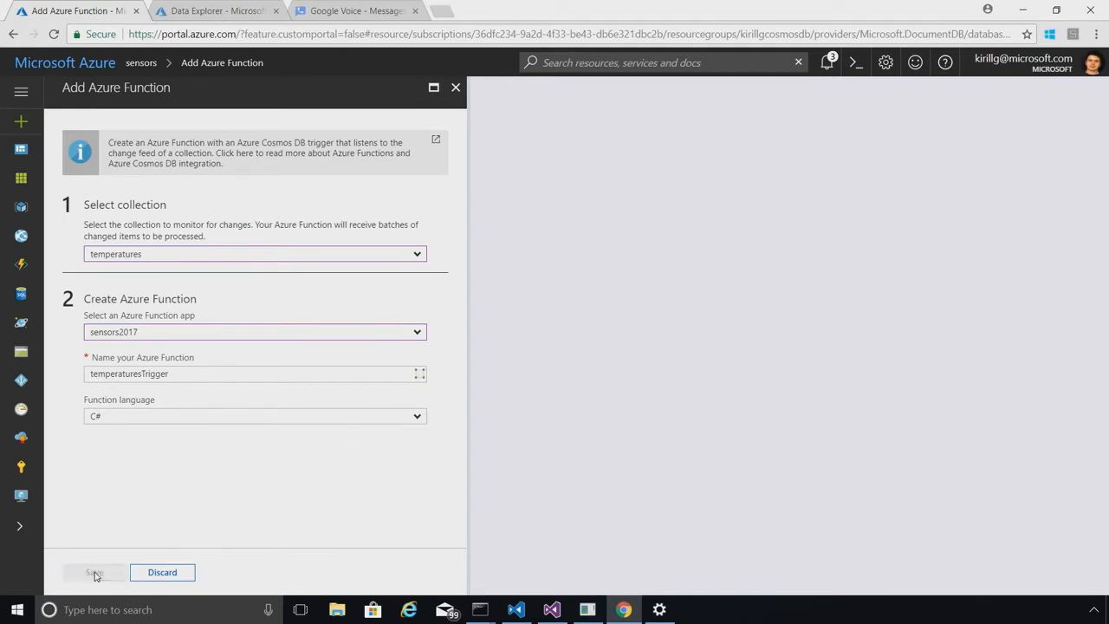
pyautogui.click(93, 571)
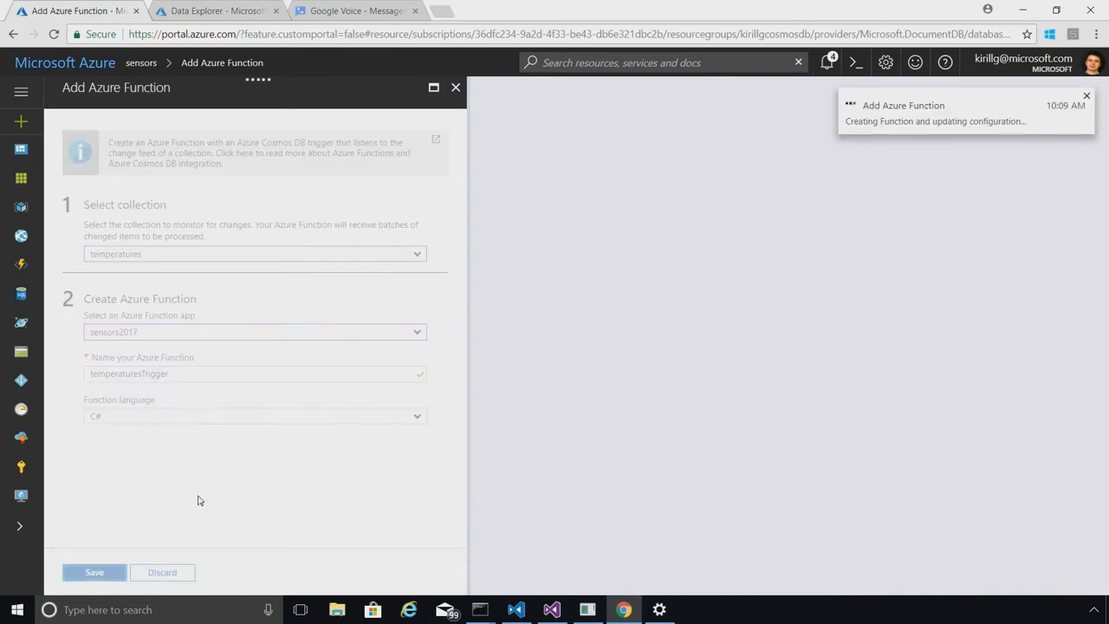
pyautogui.click(95, 572)
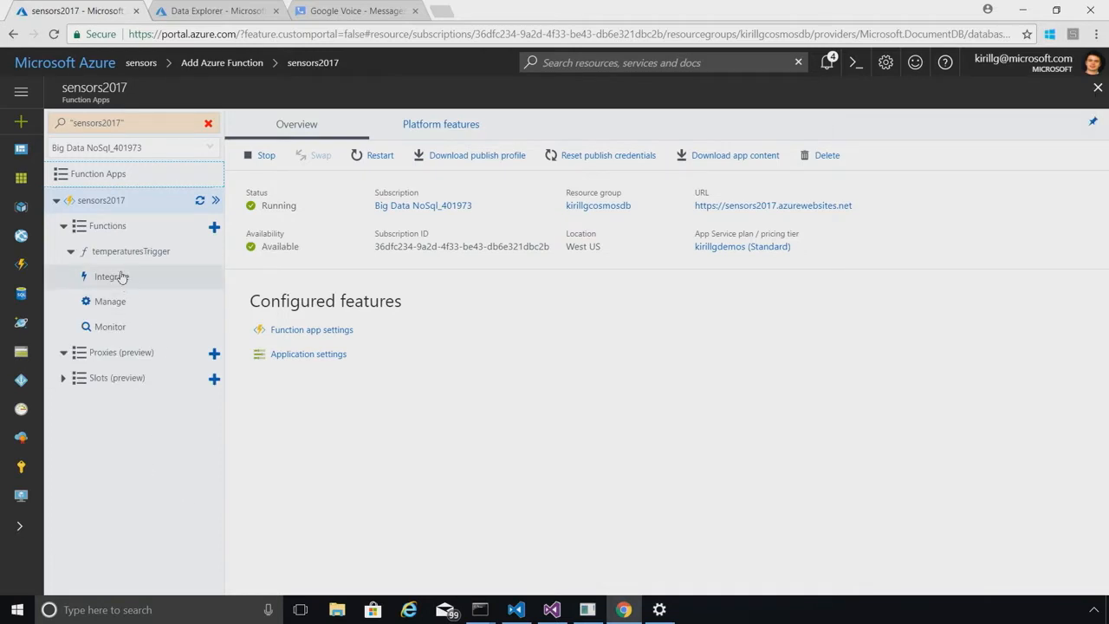
# Step: Review the function.js and binding.js snippets, select the whole binding definition, and switch windows
pyautogui.click(131, 251)
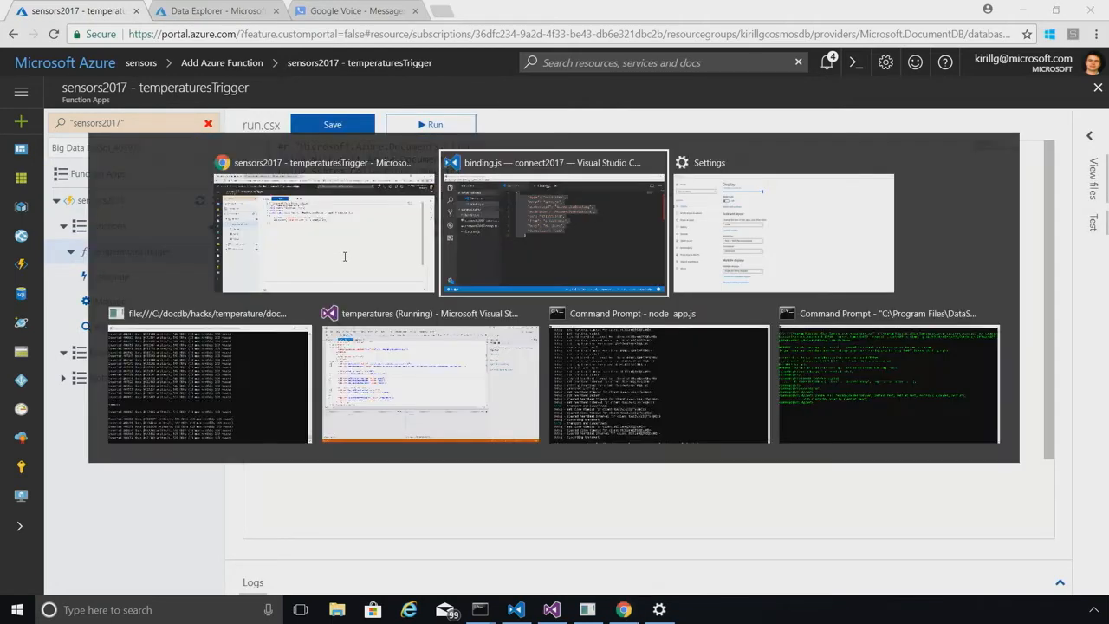
pyautogui.click(553, 230)
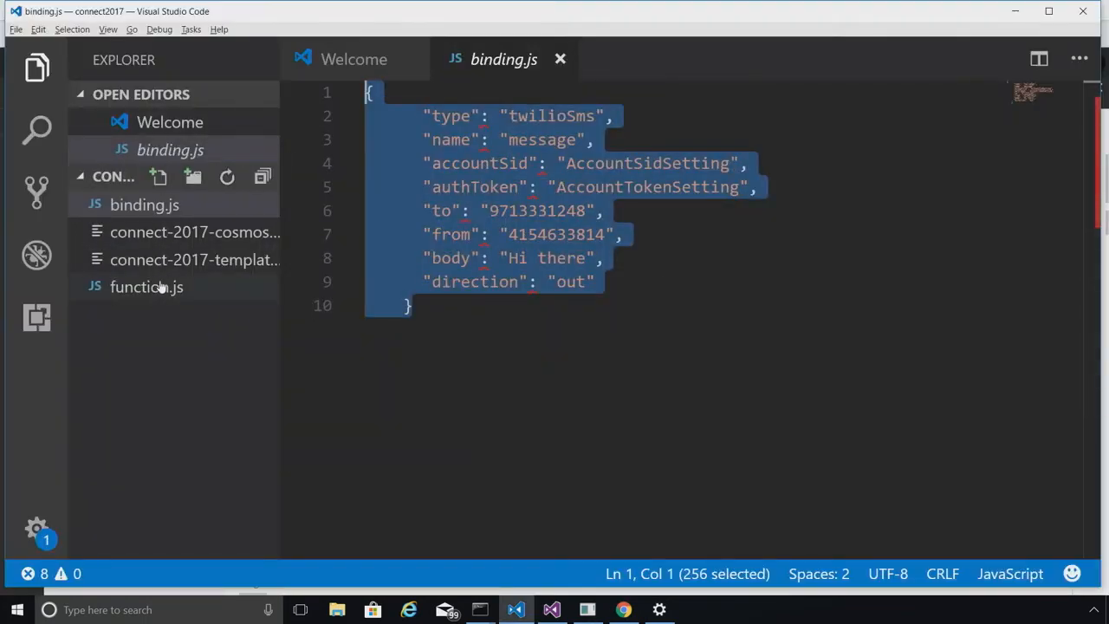
pyautogui.click(145, 287)
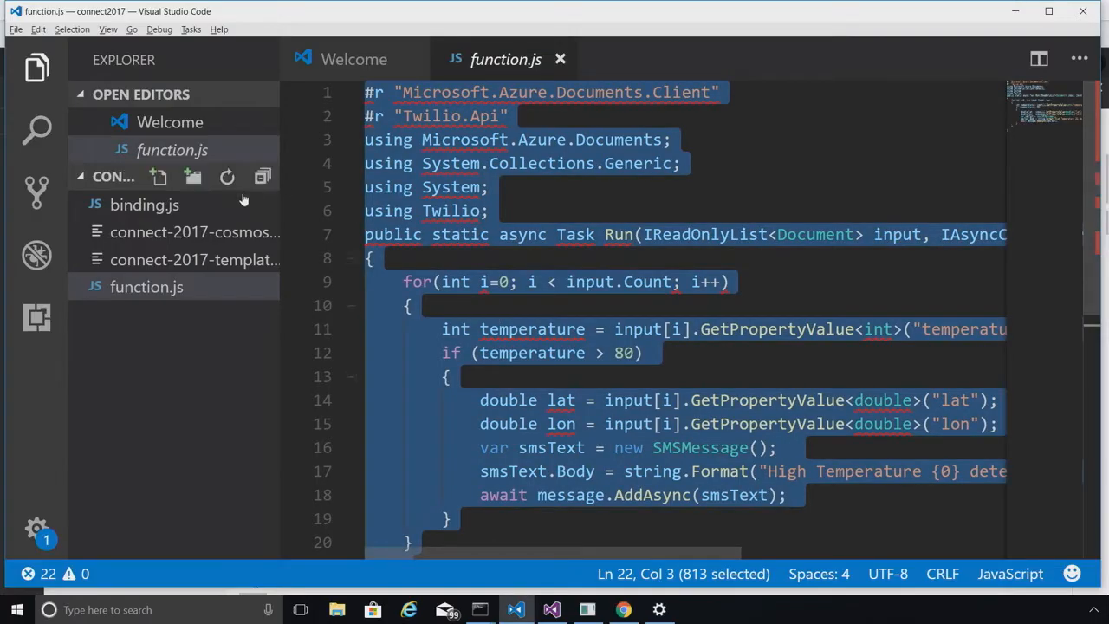
pyautogui.click(144, 205)
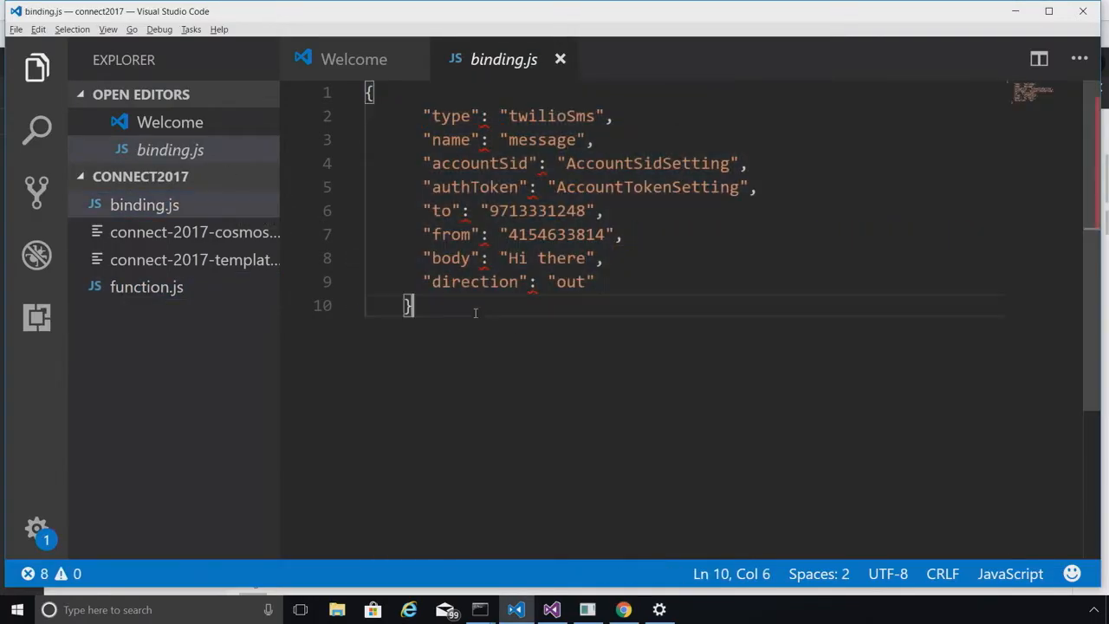
pyautogui.press('ctrl+a')
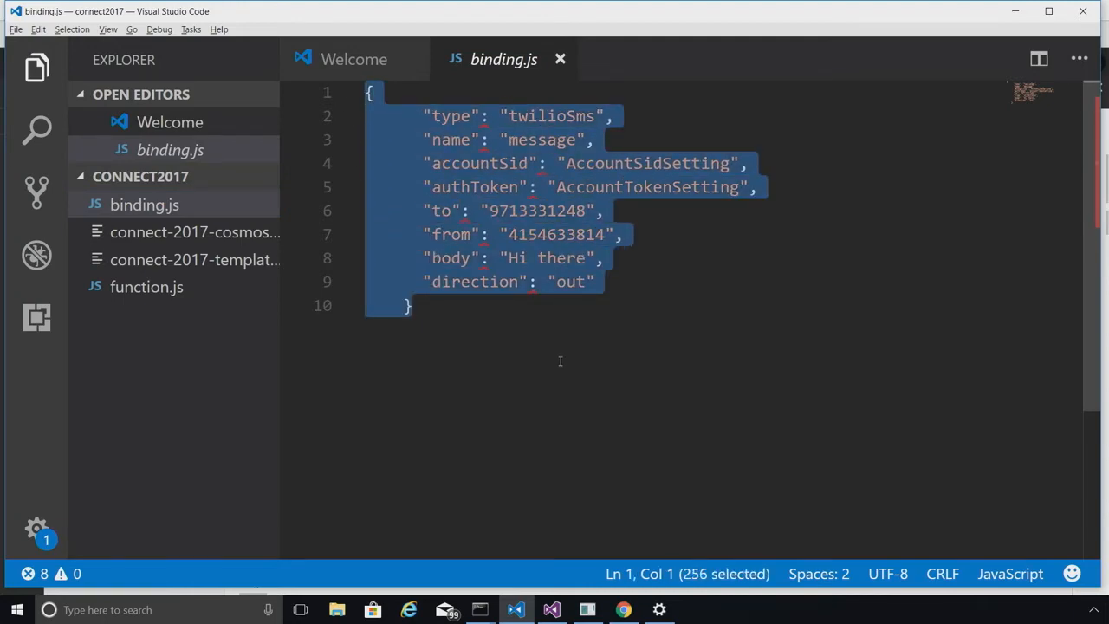
pyautogui.press('alt+tab')
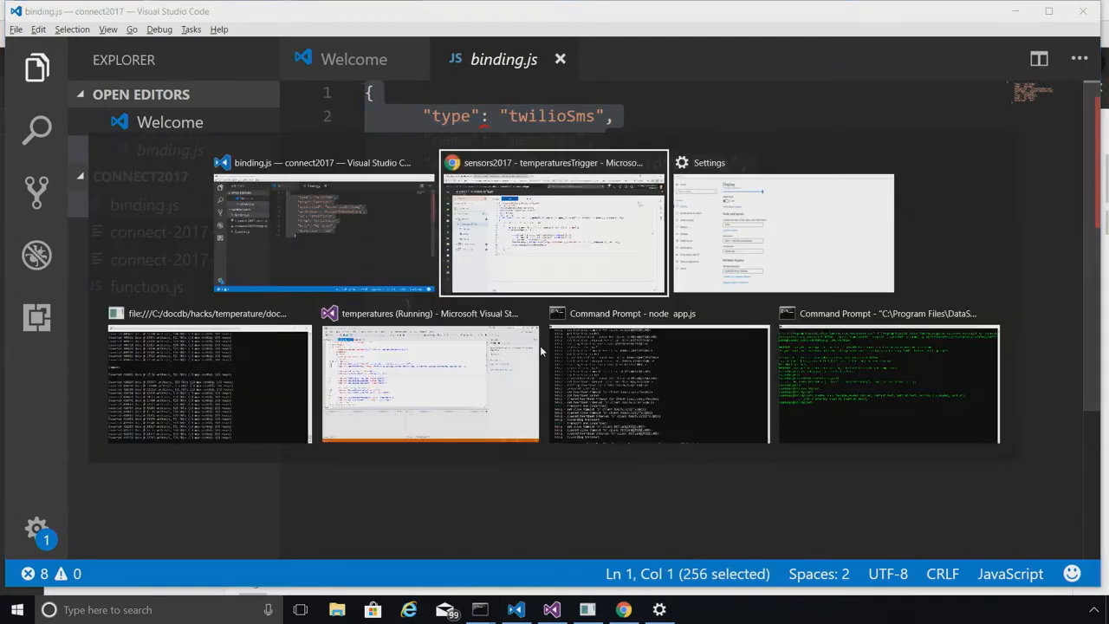
# Step: Add the twilioSms output binding to temperaturesTrigger's function.json and save
pyautogui.click(555, 225)
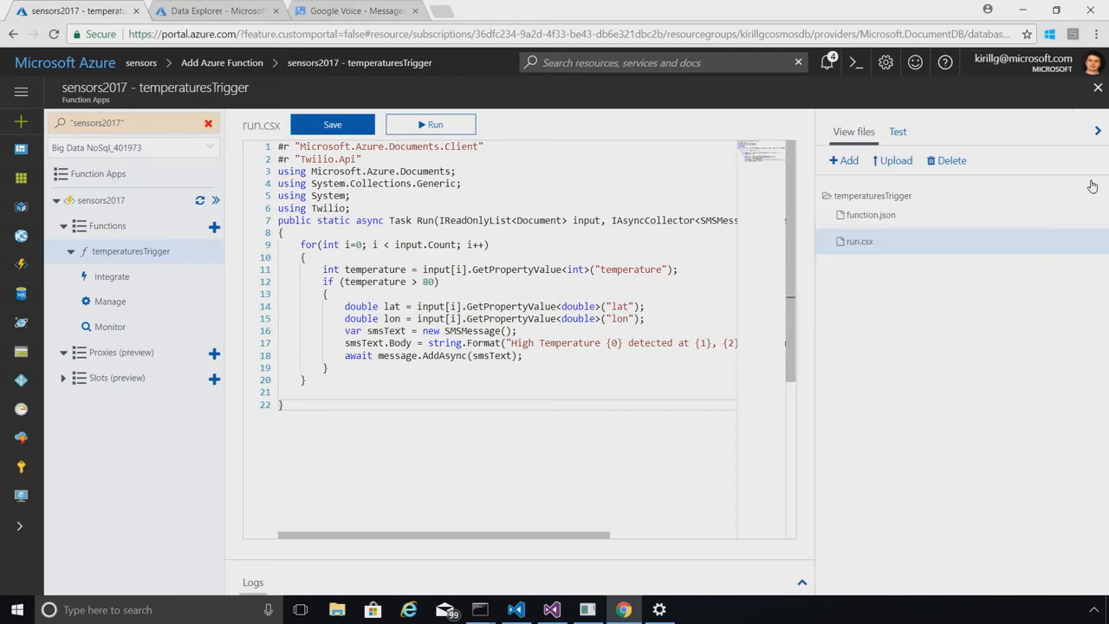
pyautogui.click(869, 214)
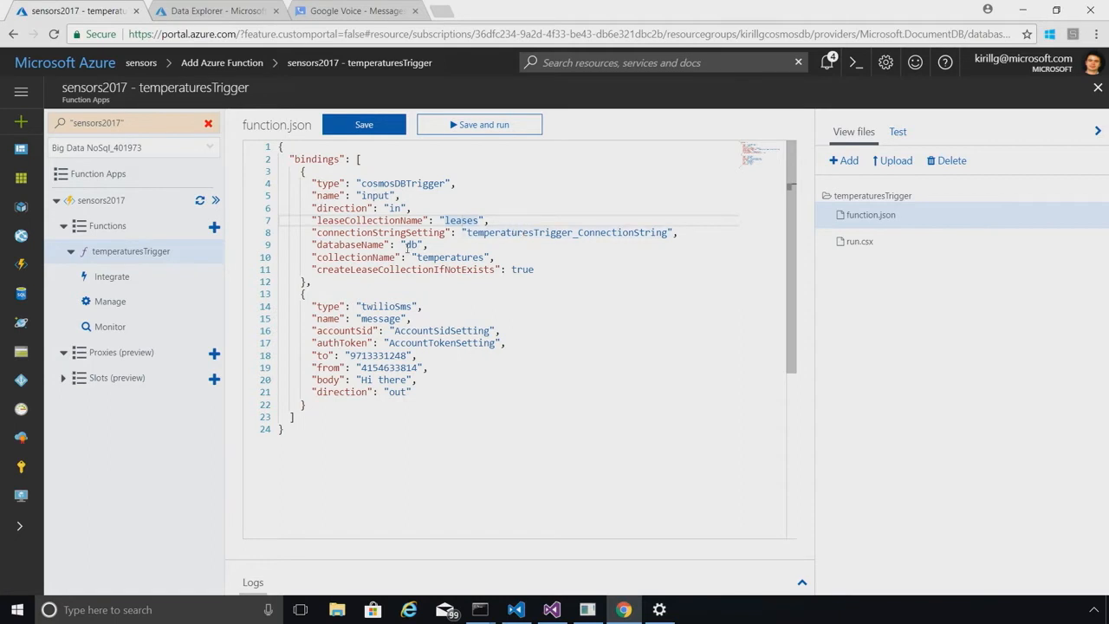
pyautogui.click(363, 123)
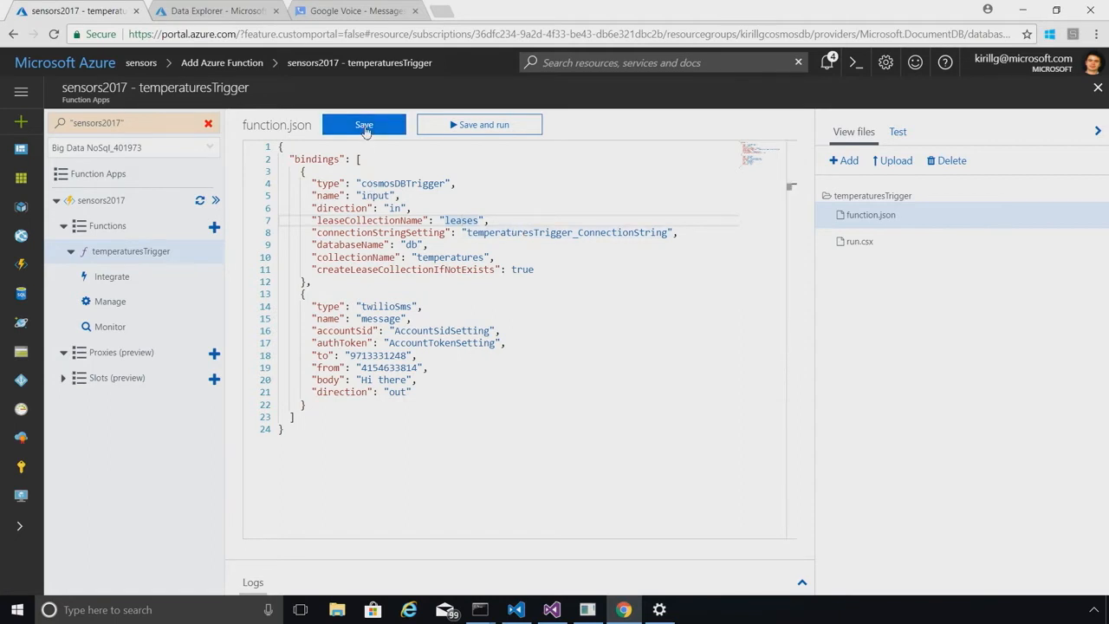
pyautogui.click(363, 124)
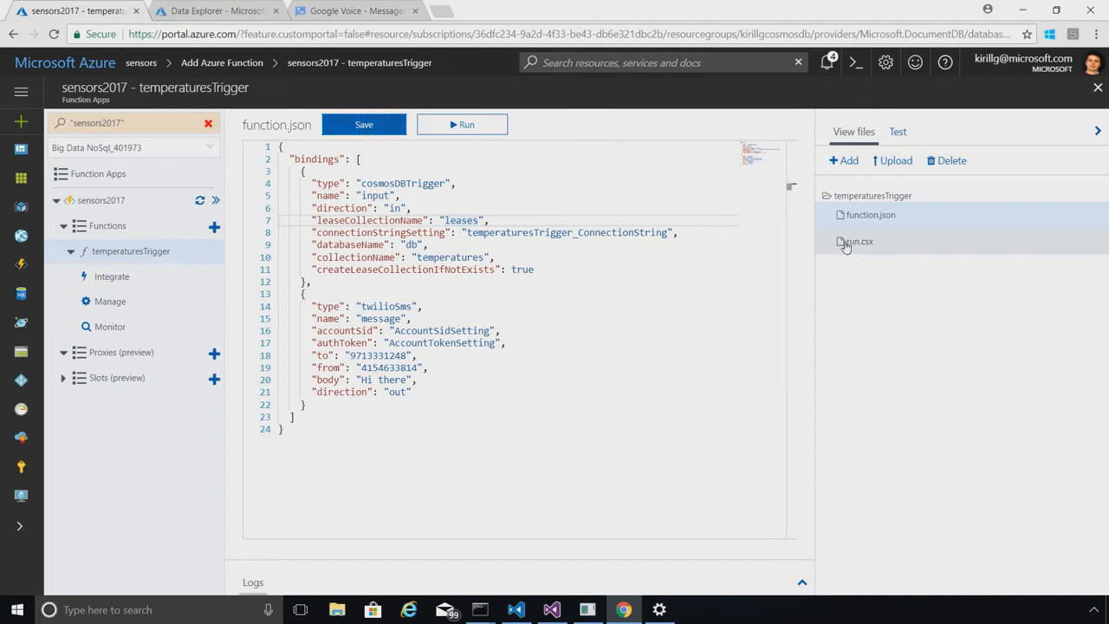
# Step: In Data Explorer, copy the Abilene document into a new document with temperature 85
pyautogui.click(212, 13)
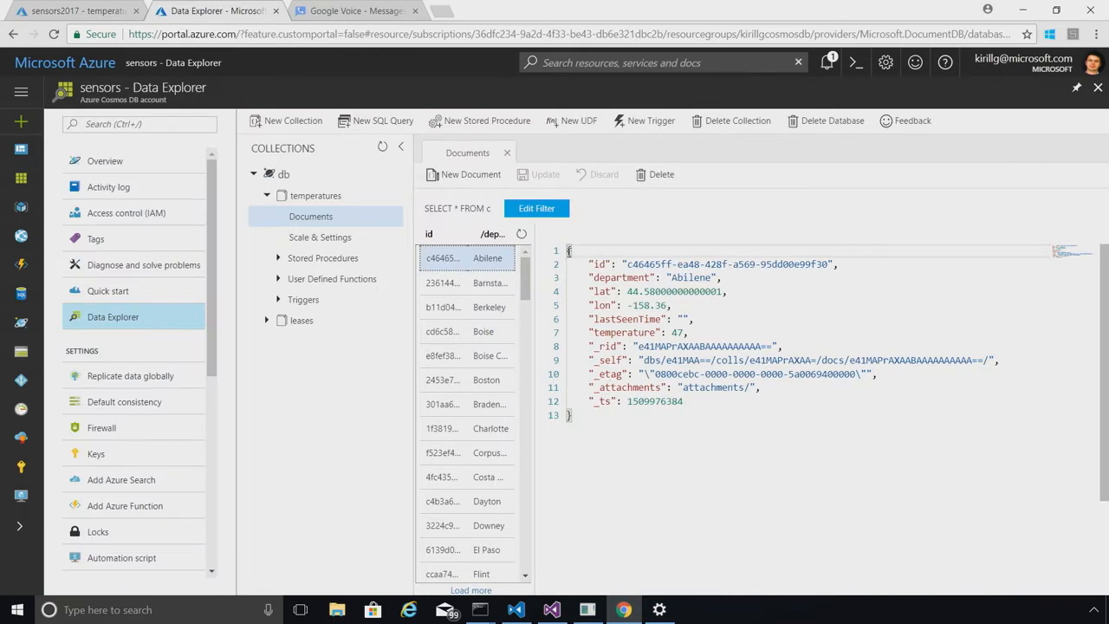
pyautogui.moveTo(588, 263); pyautogui.dragTo(693, 319)
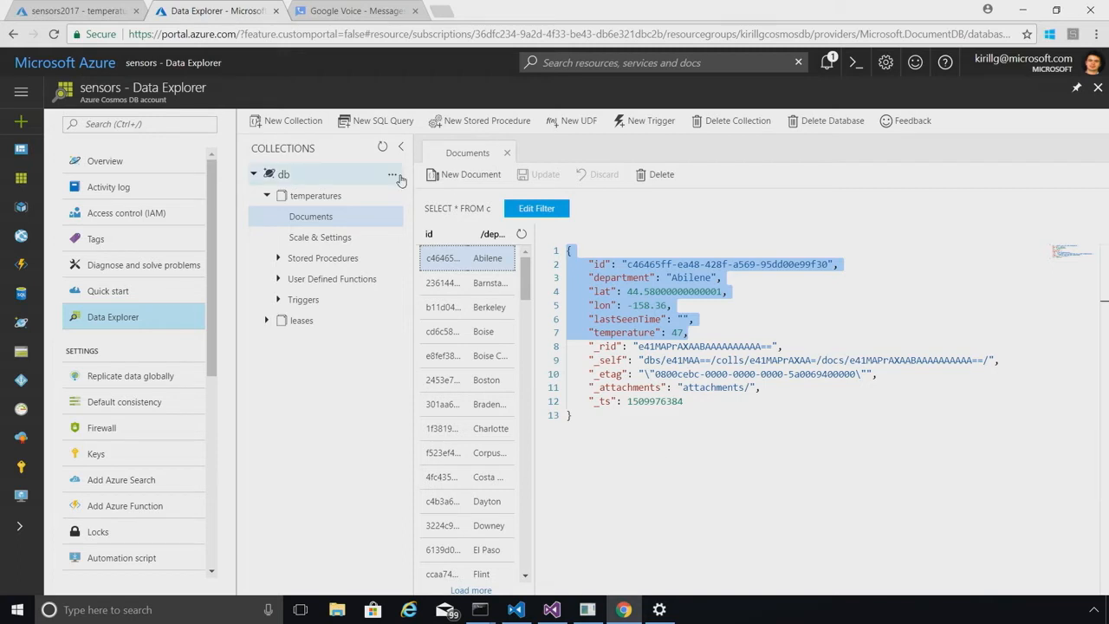
pyautogui.click(465, 175)
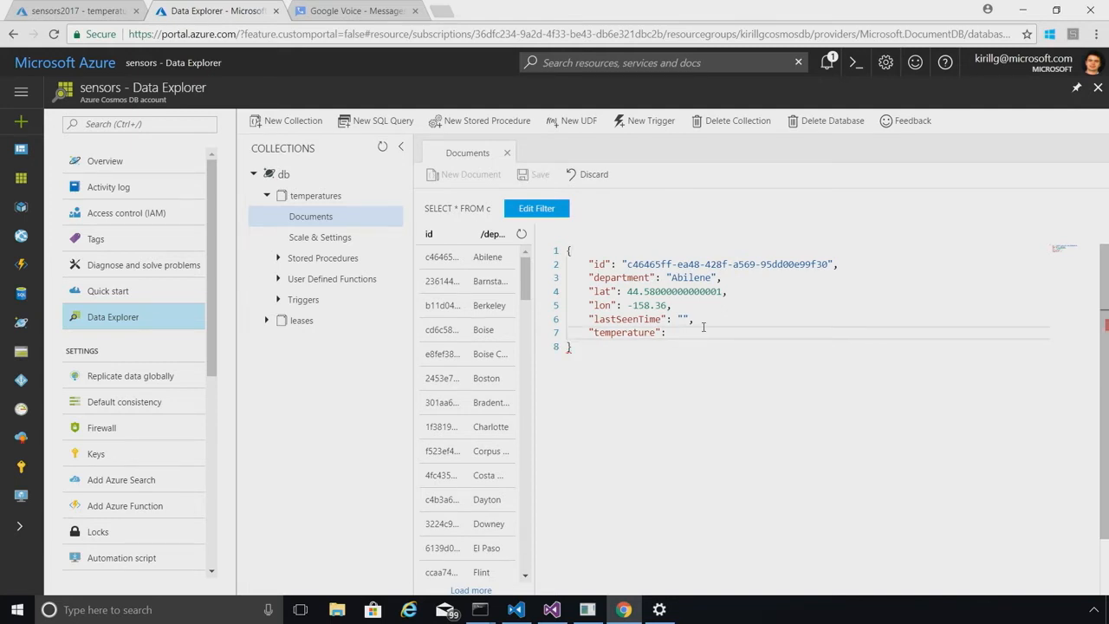
pyautogui.write('85')
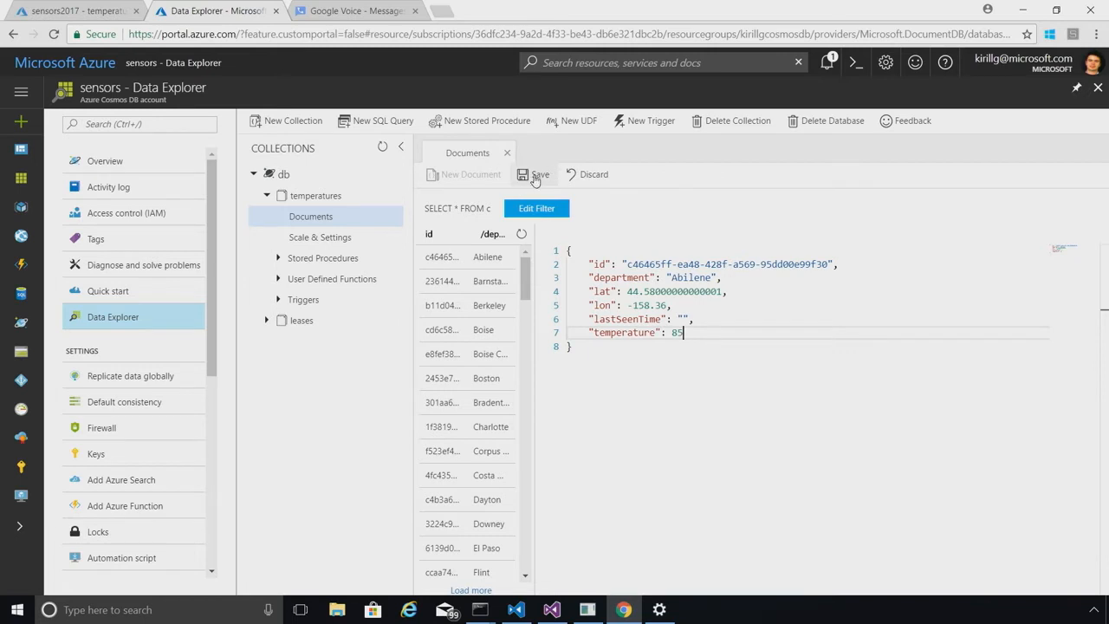
pyautogui.moveTo(534, 177)
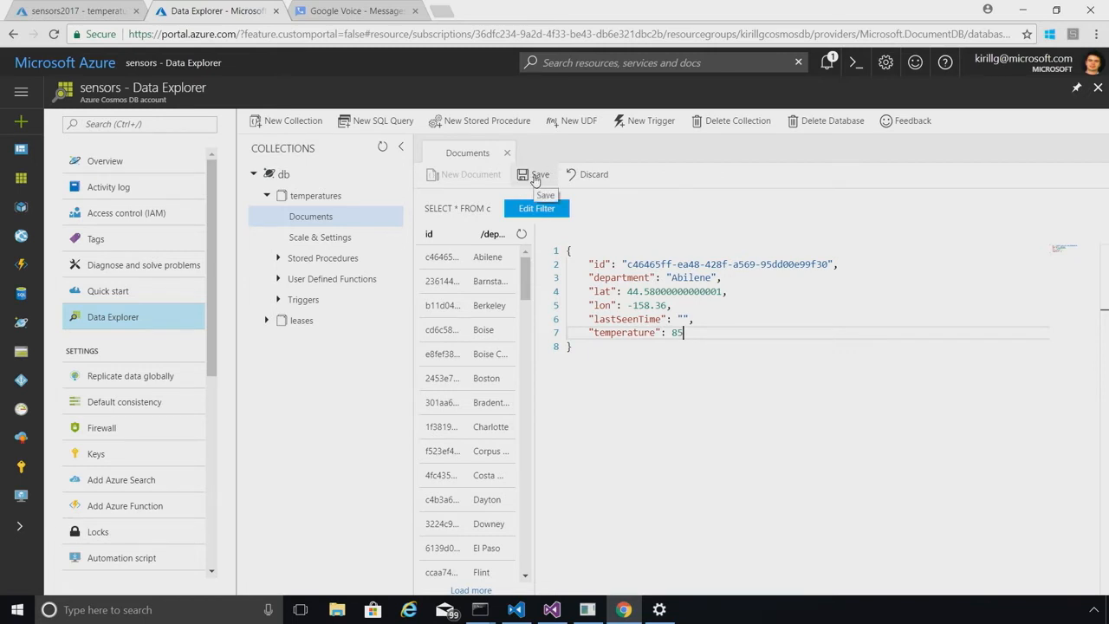
# Step: Save the new document, dismissing the duplicate-id error and saving with a changed id
pyautogui.click(534, 174)
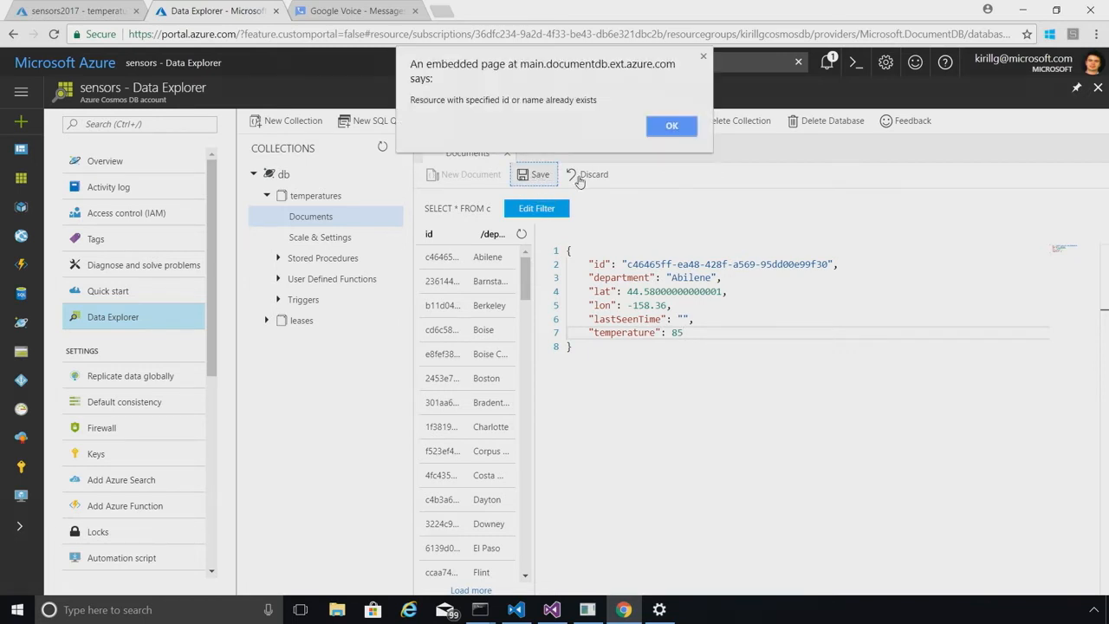
pyautogui.click(671, 125)
pyautogui.write('90')
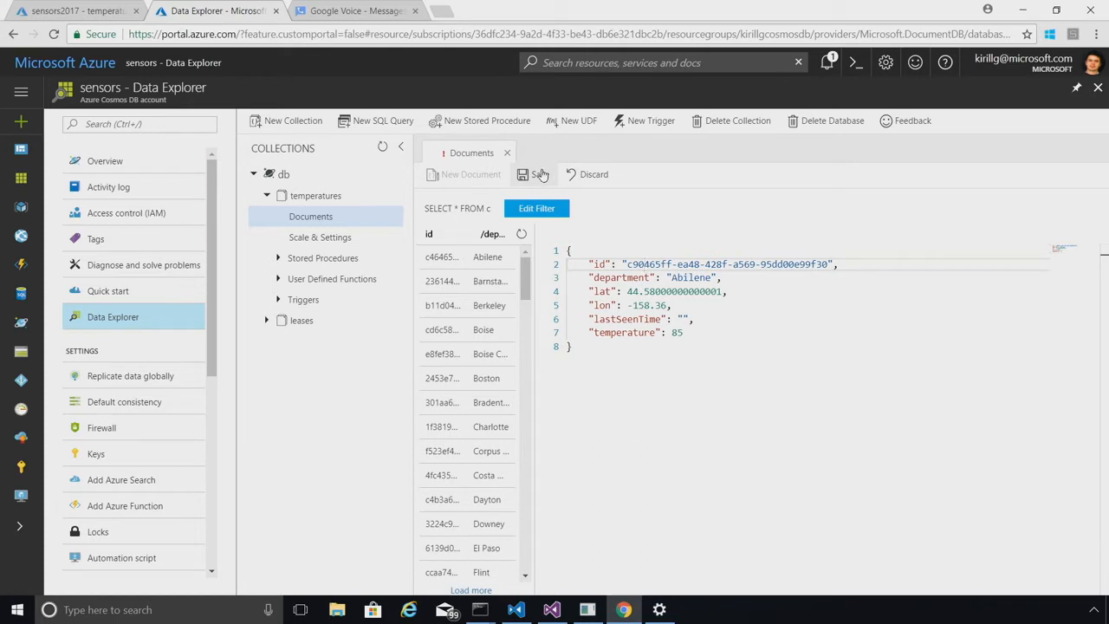
pyautogui.click(534, 174)
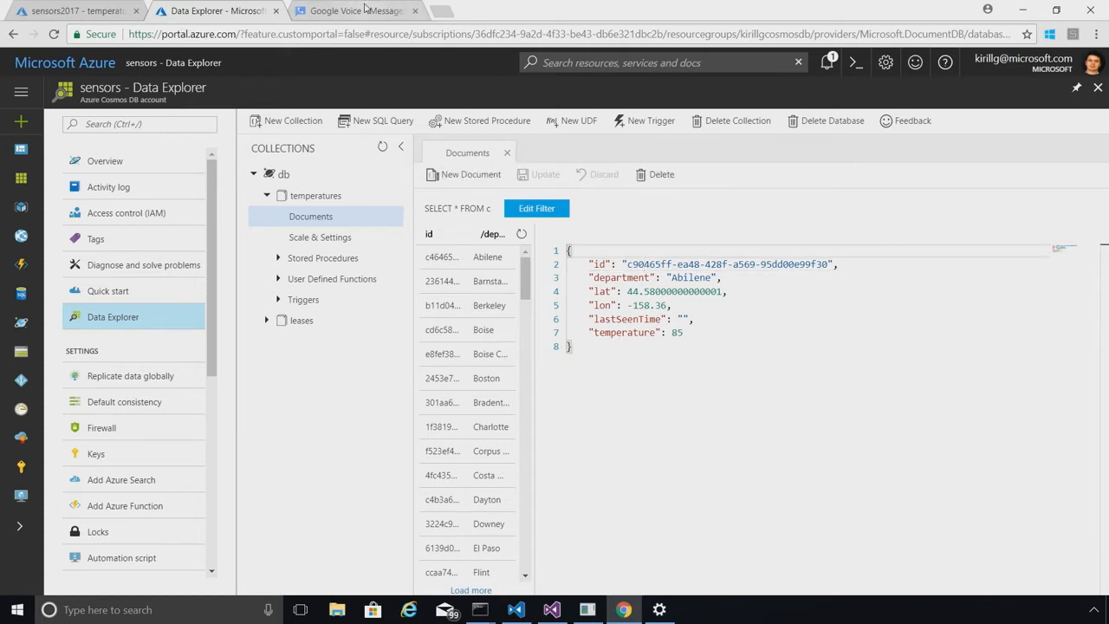
pyautogui.moveTo(344, 11)
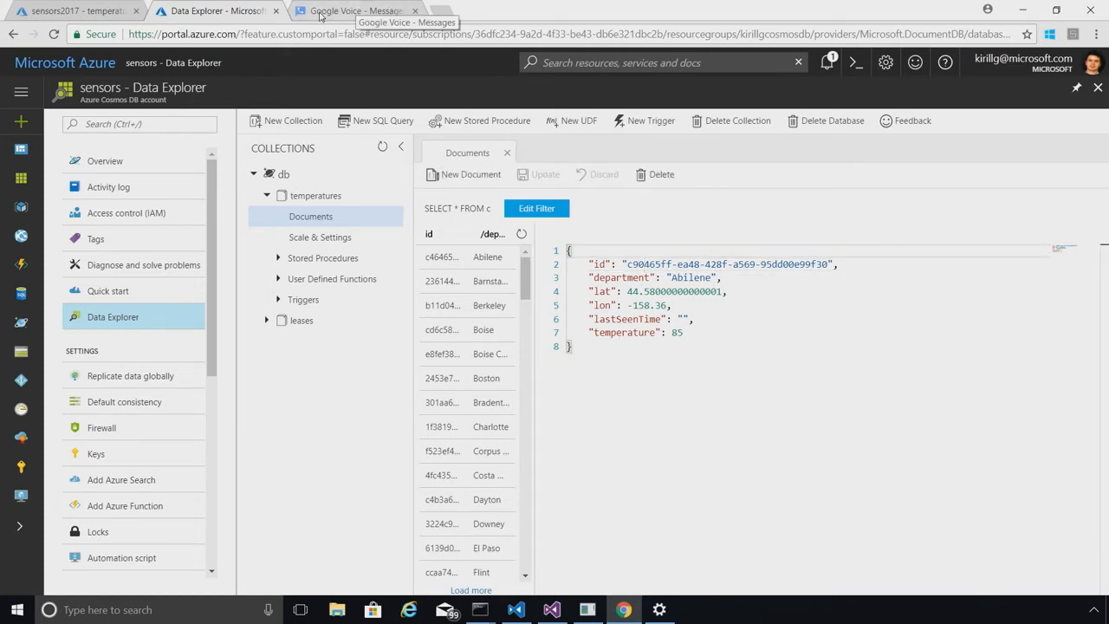
# Step: Switch to Google Voice to view the Twilio high temperature 85 alert text
pyautogui.click(373, 11)
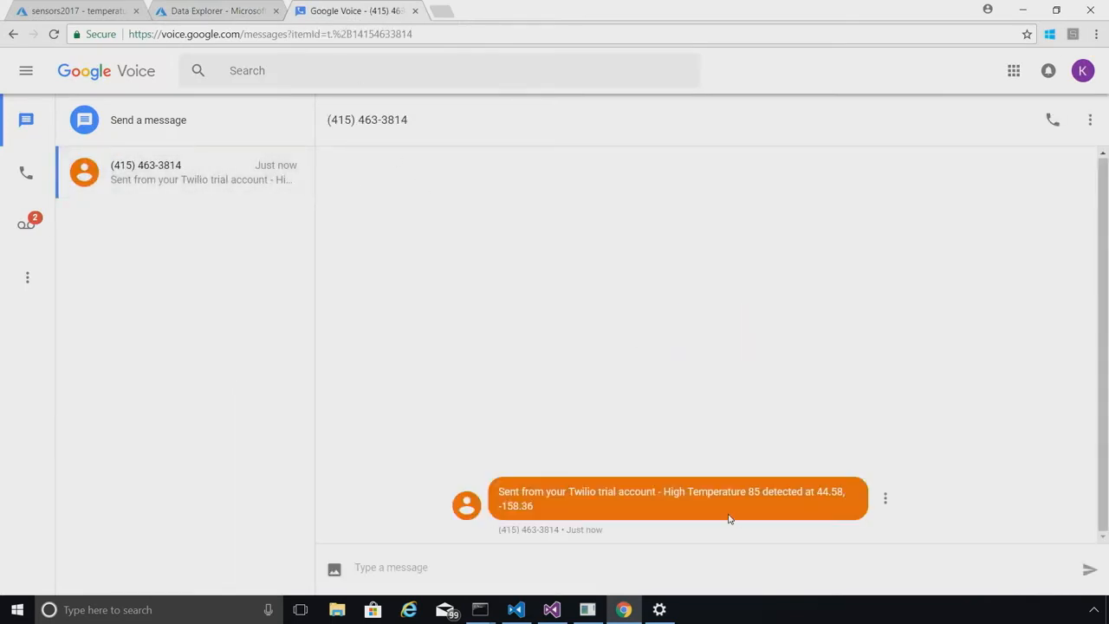
pyautogui.moveTo(722, 506)
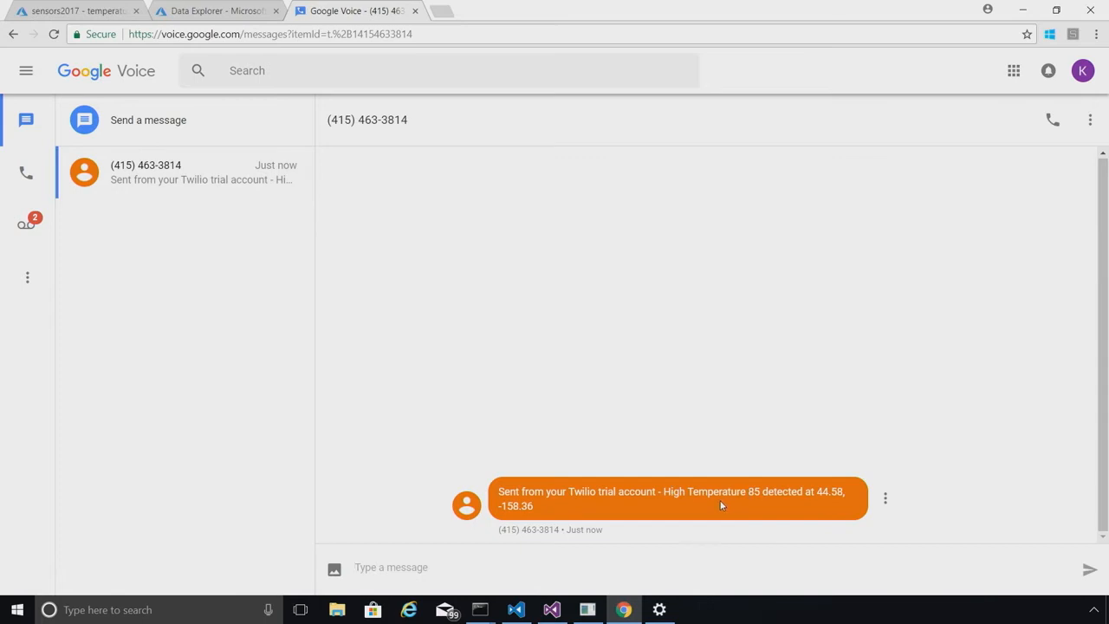